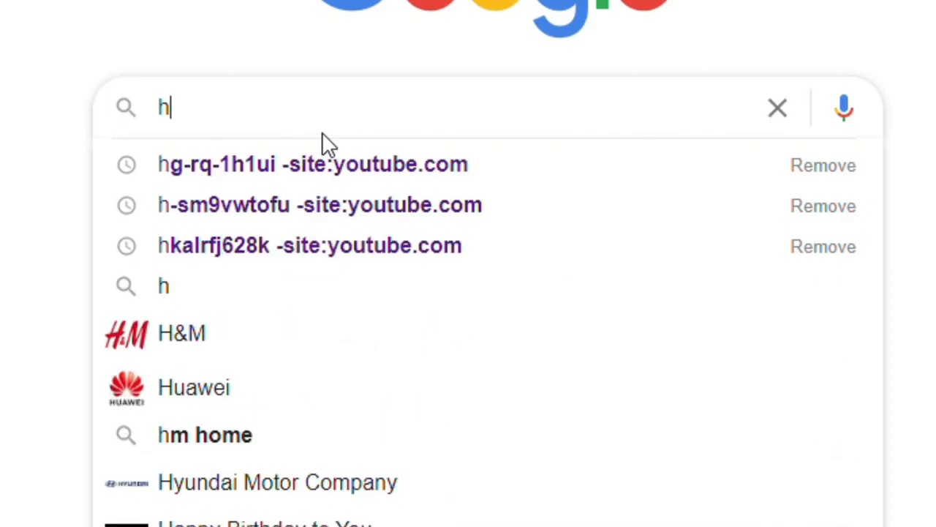
Start a Google search by typing 'entai fel' to bring up past-search suggestions
type("entai fel")
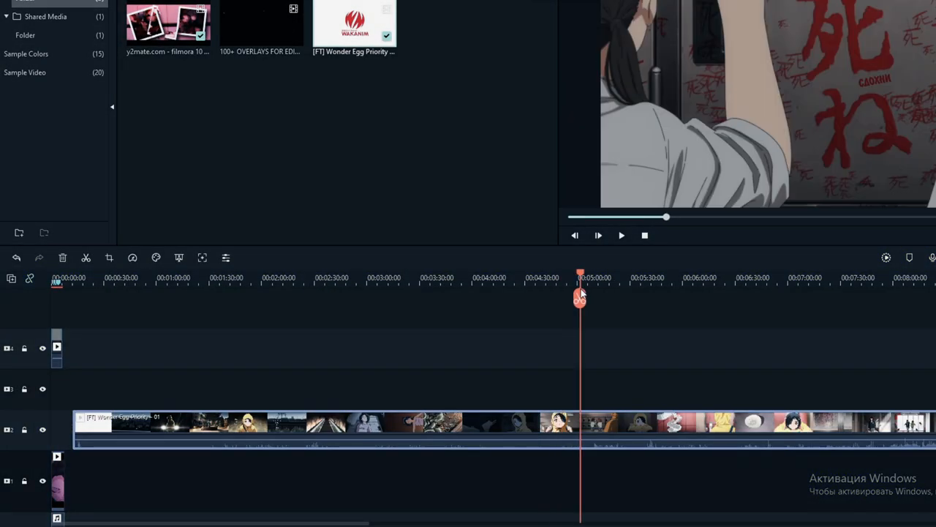
Insert a freeze frame into the Wonder Egg Priority clip at the playhead near its start
left_click(388, 278)
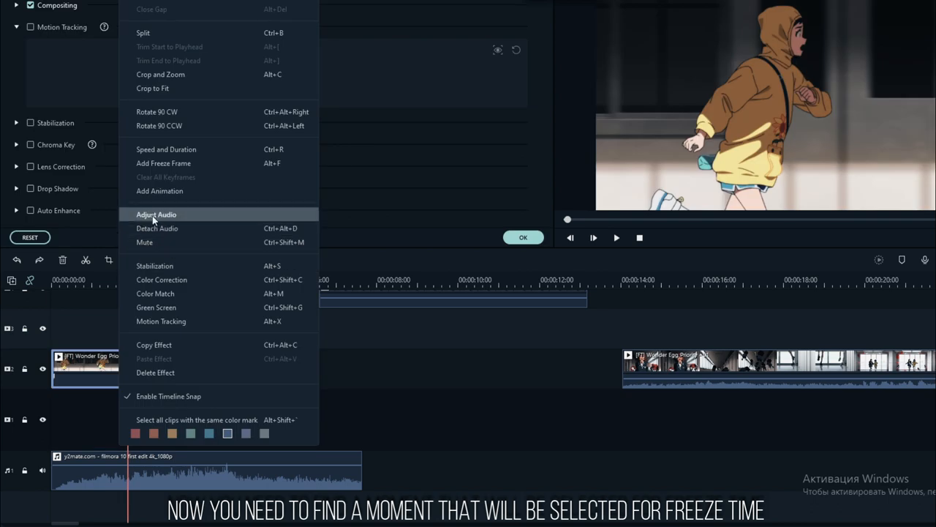
left_click(164, 163)
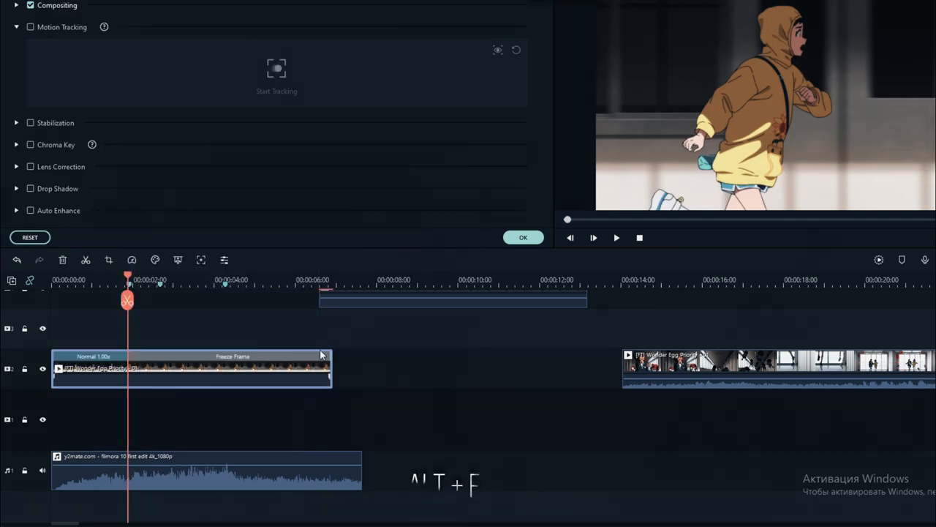